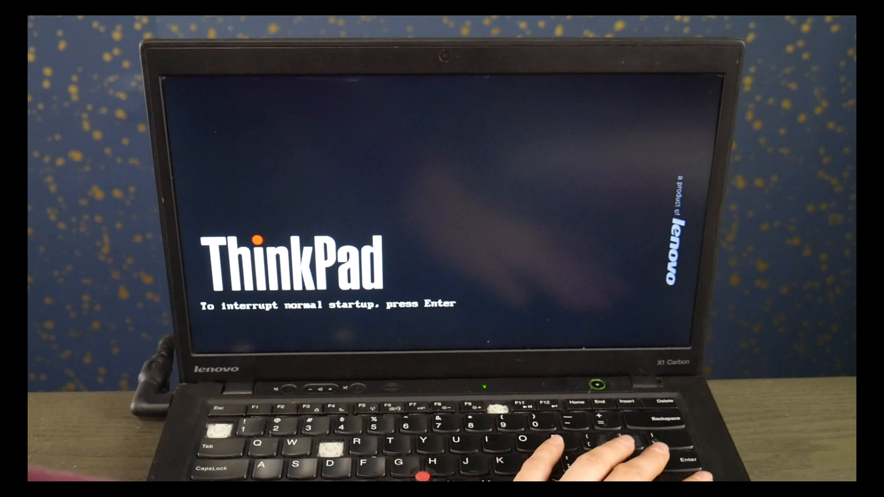
Step: Interrupt the normal startup at the ThinkPad logo so the Startup Interrupt Menu appears
{"action": "key", "text": "enter"}
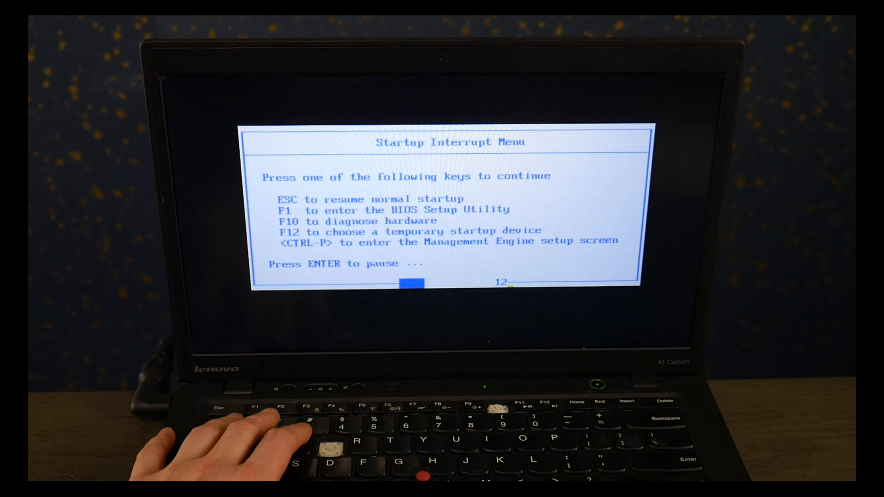
Step: Enter the BIOS setup utility with F1 and move to its Security settings
{"action": "key", "text": "f1"}
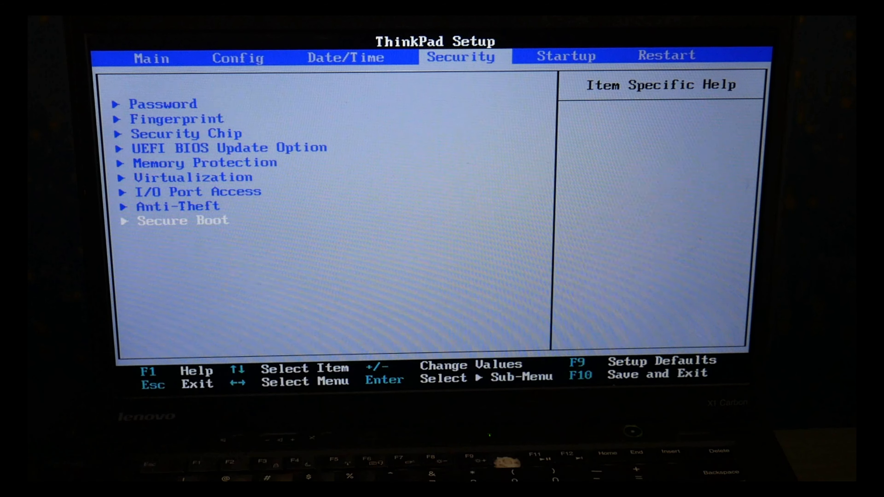
{"action": "left_click", "coordinate": [666, 55]}
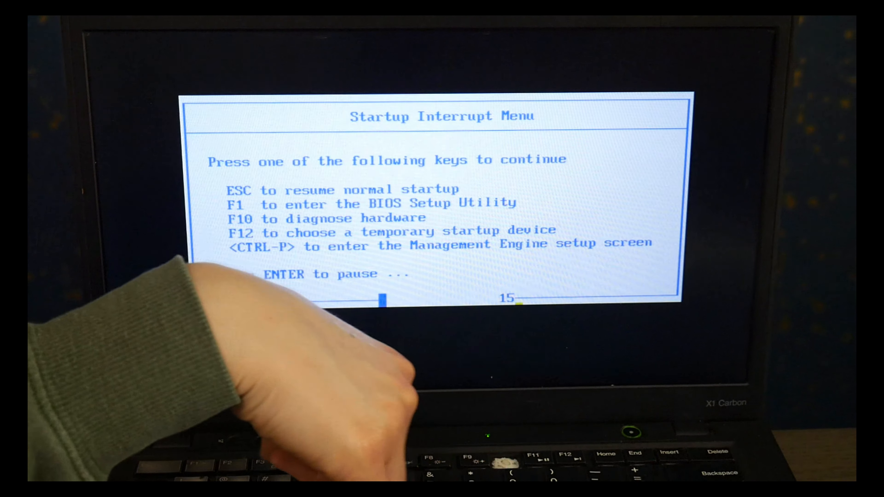
Step: Choose to diagnose the hardware and confirm so Lenovo Diagnostics UEFI begins loading
{"action": "key", "text": "f1"}
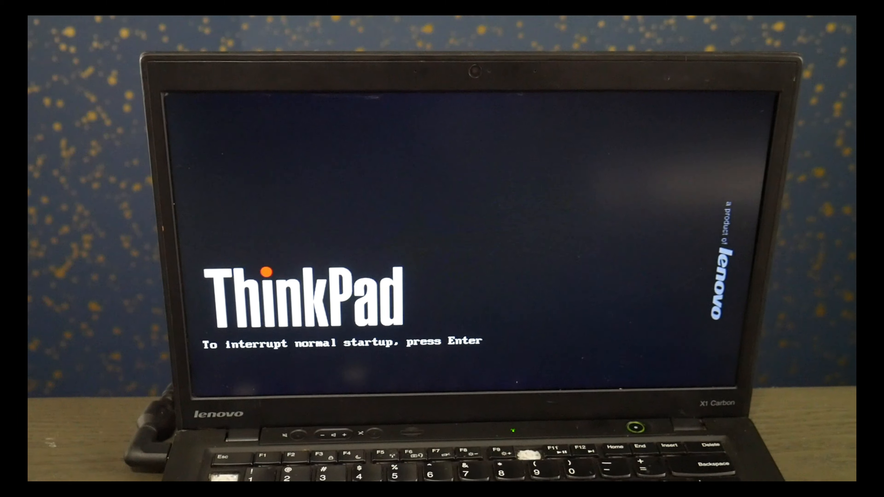
{"action": "key", "text": "Enter"}
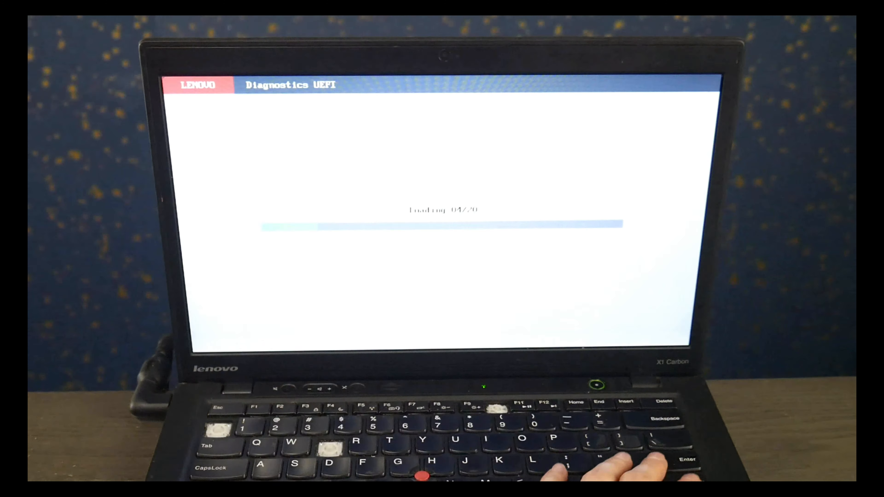